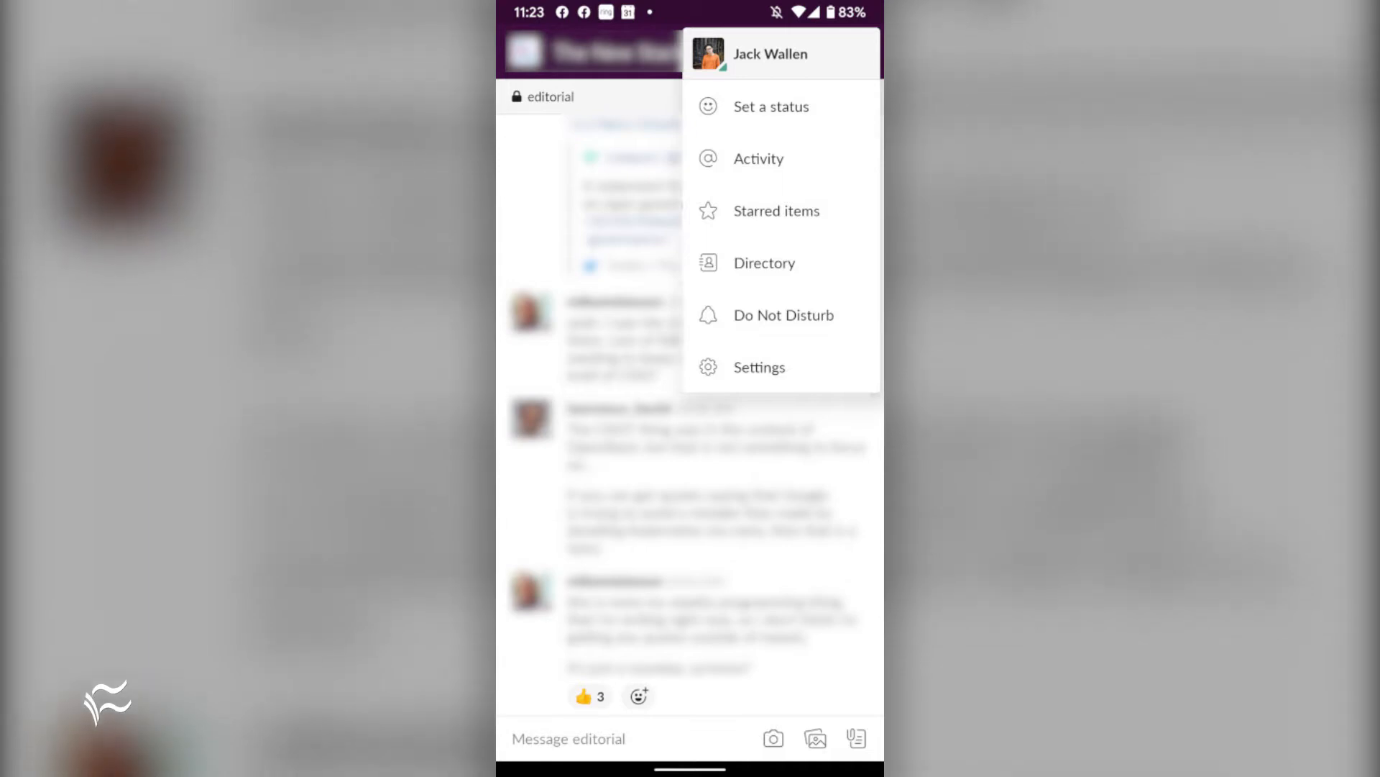
{"action": "mouse_move", "coordinate": [777, 210]}
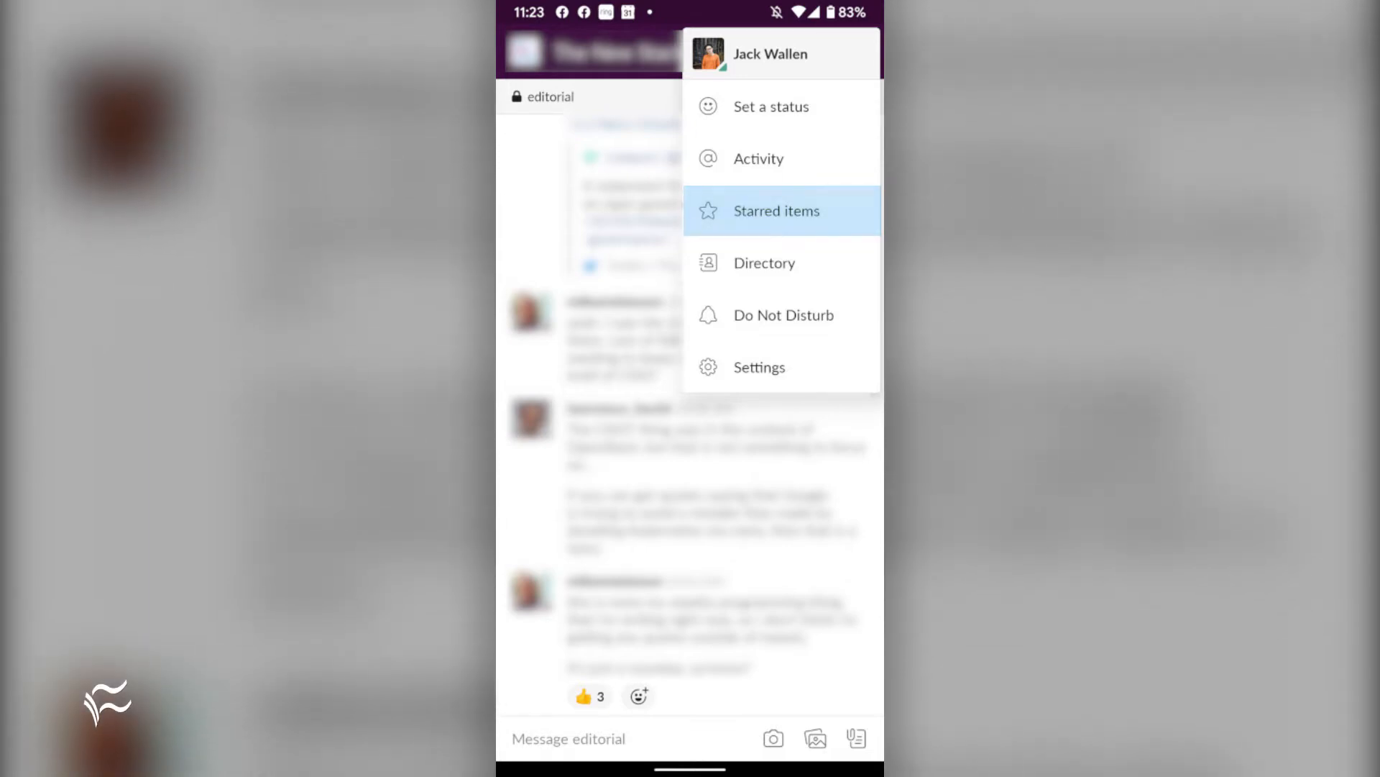
View the starred items list and open a starred editorial-channel message on its own.
{"action": "left_click", "coordinate": [776, 210]}
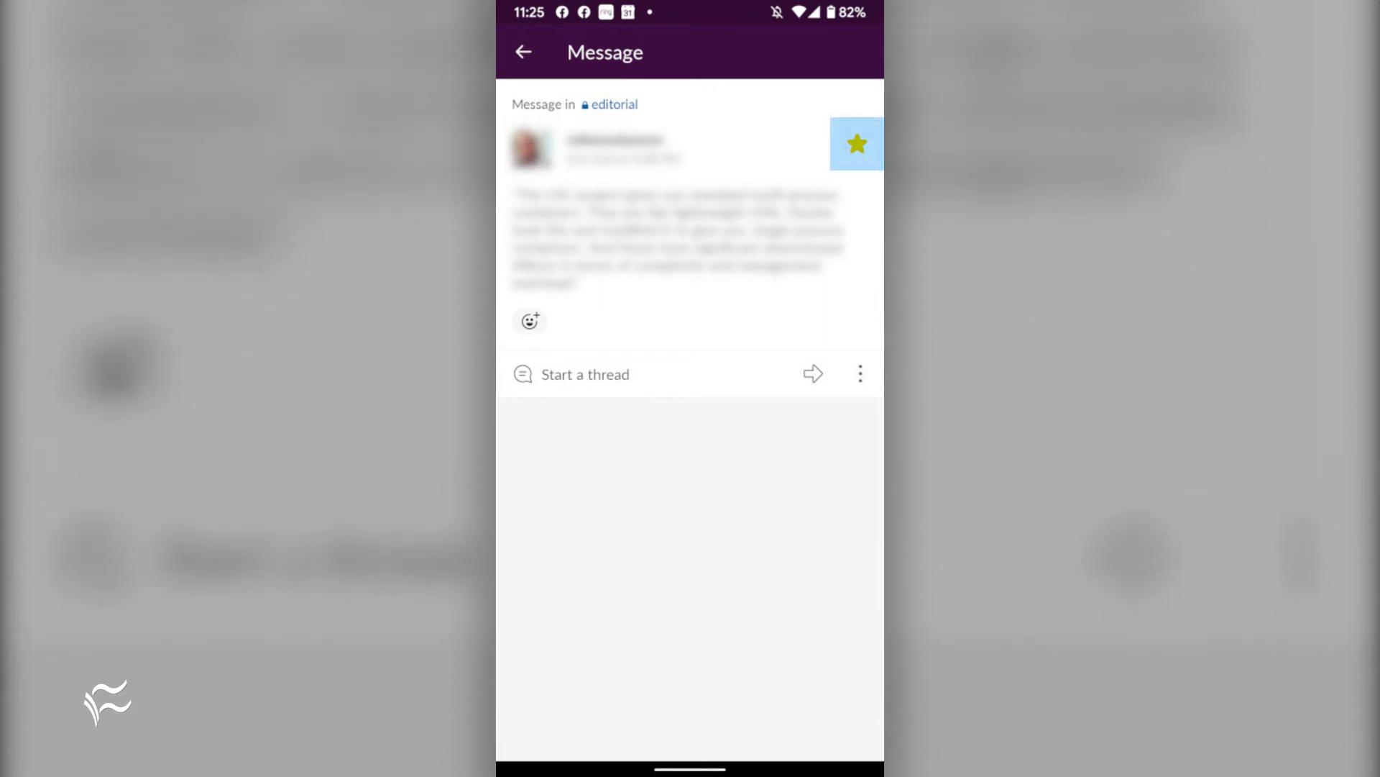
{"action": "left_click", "coordinate": [857, 144]}
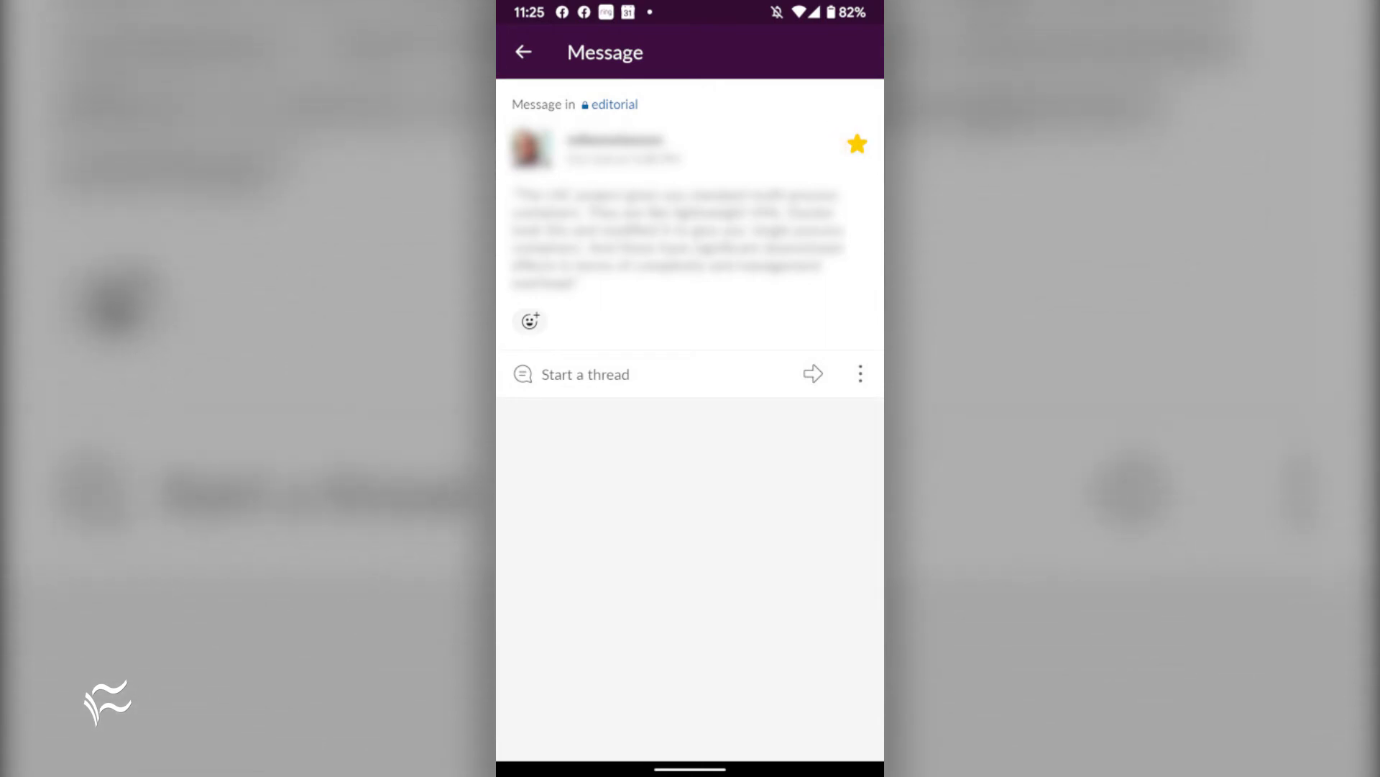